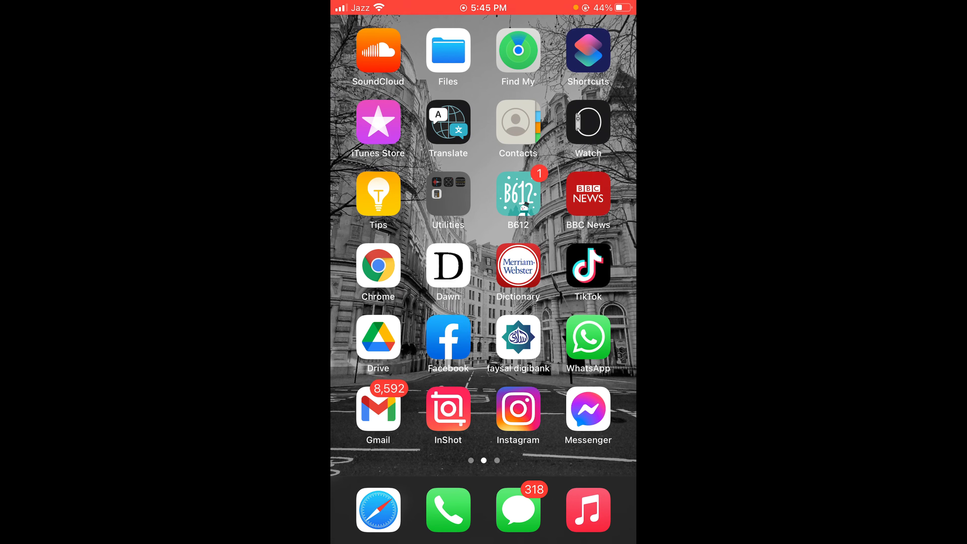
# - Launch Facebook from the home screen so the news feed appears
pyautogui.click(448, 338)
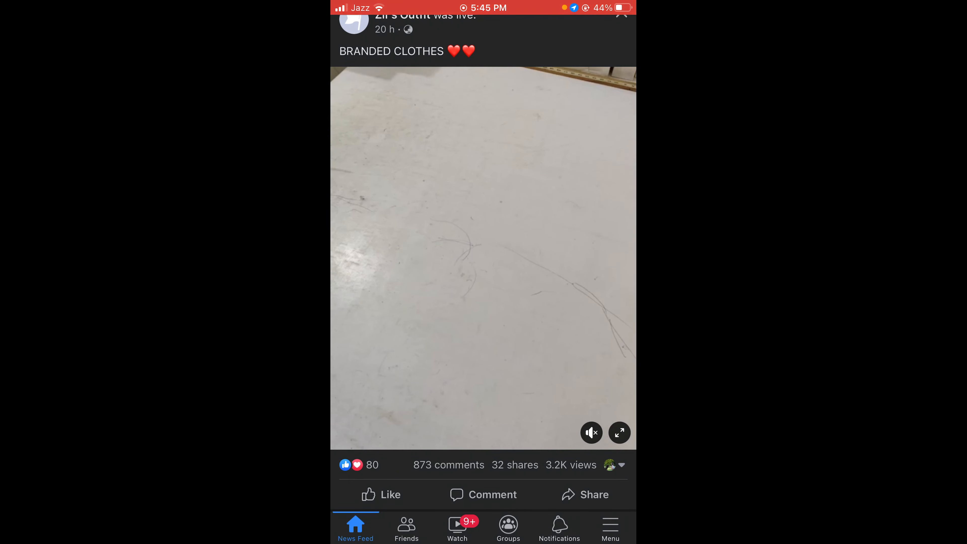
# - Go from the feed's Menu down through Settings & Privacy to the Settings page
pyautogui.click(610, 526)
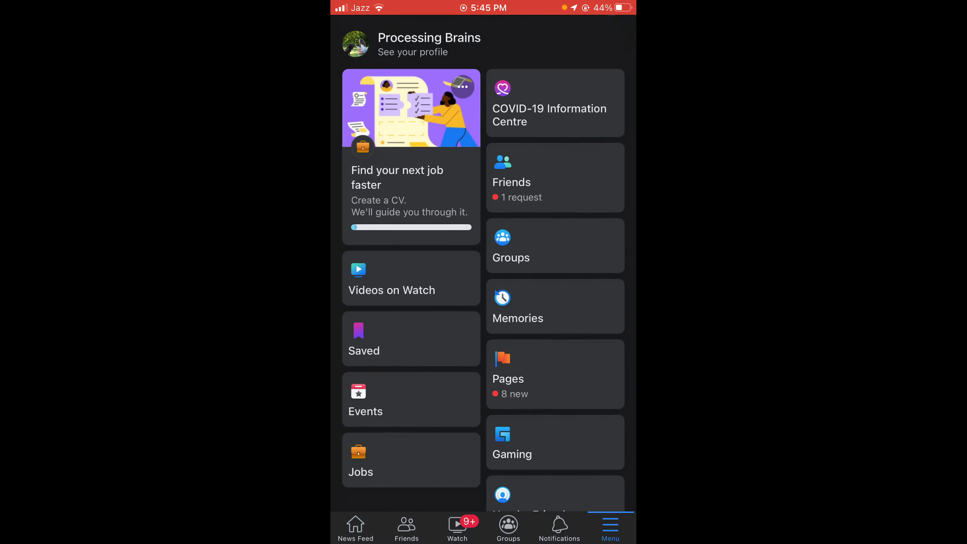
pyautogui.scroll(-3)
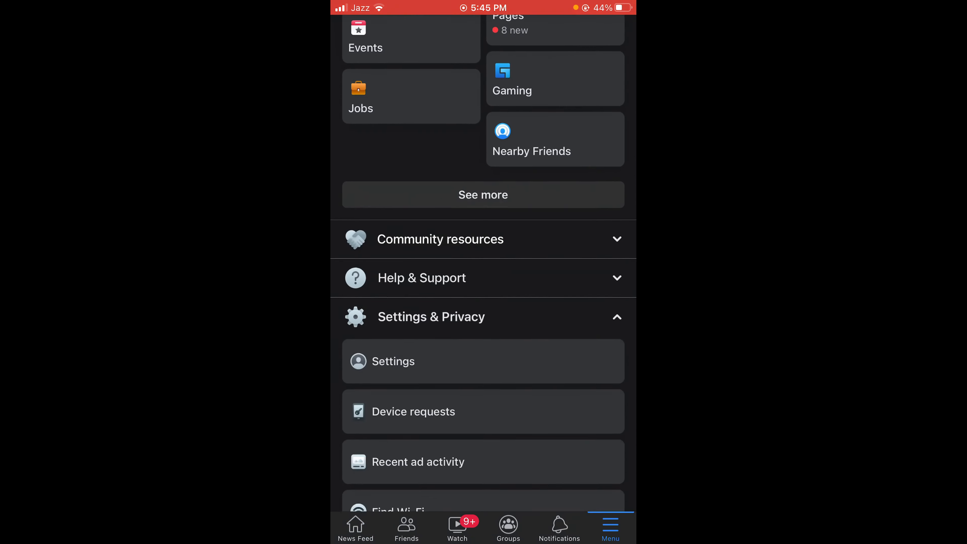
pyautogui.scroll(-3)
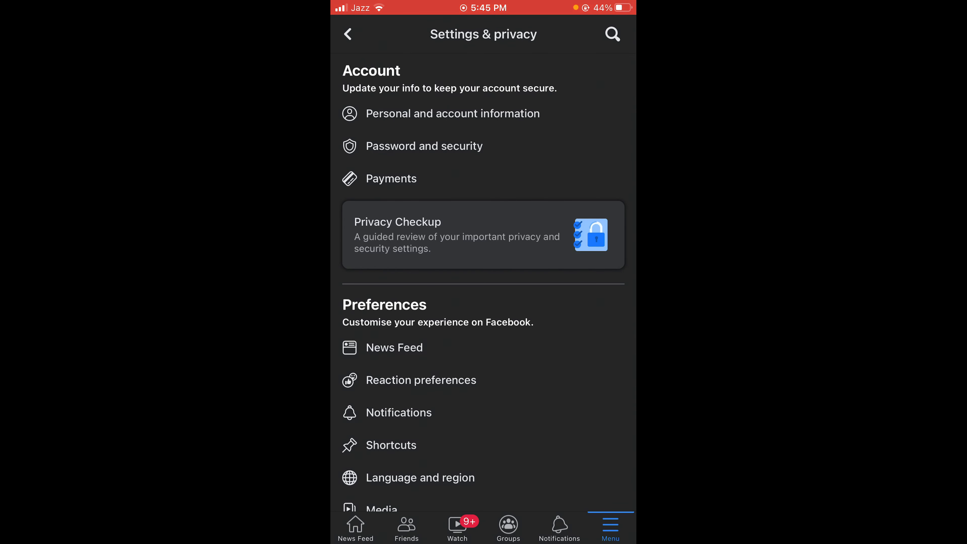
# - Scroll to the Your information section and reach the Activity log page
pyautogui.scroll(-3)
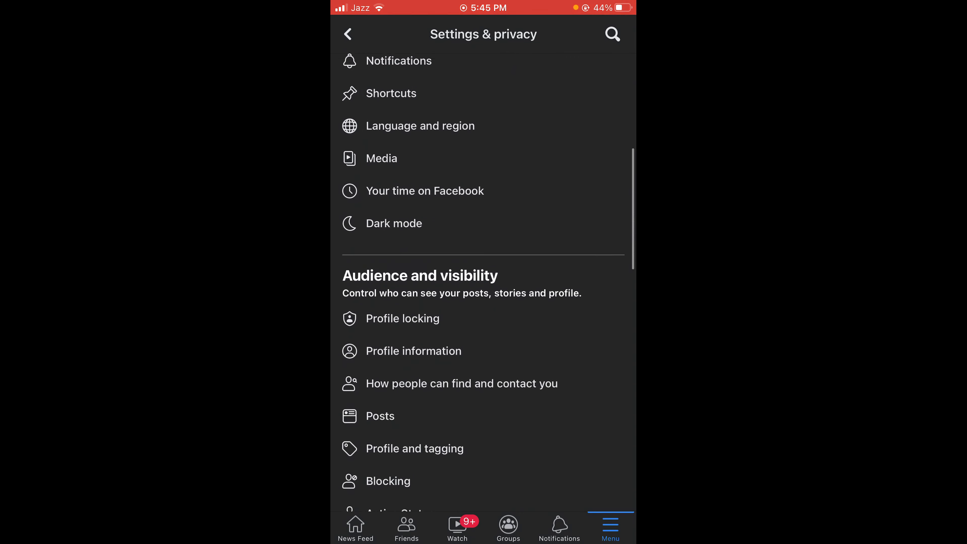
pyautogui.scroll(-3)
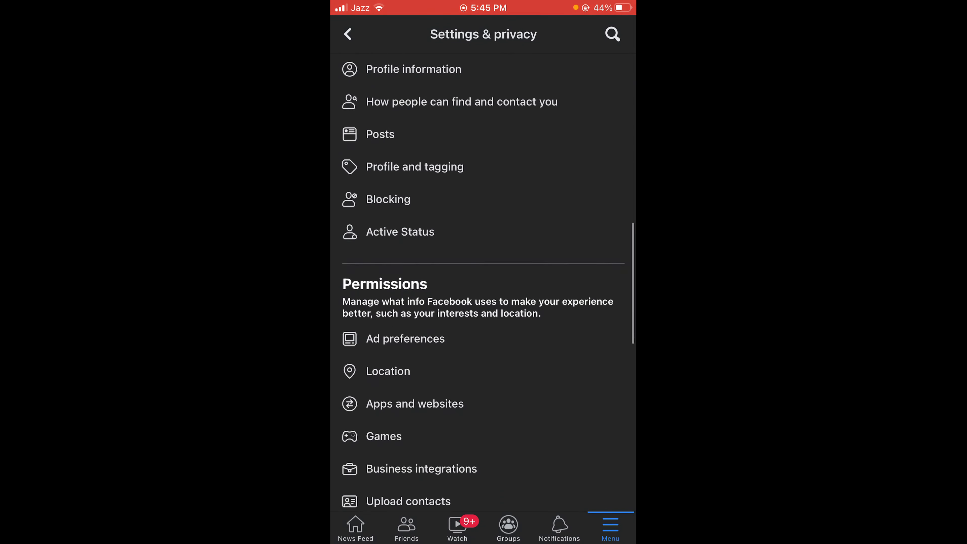
pyautogui.scroll(-3)
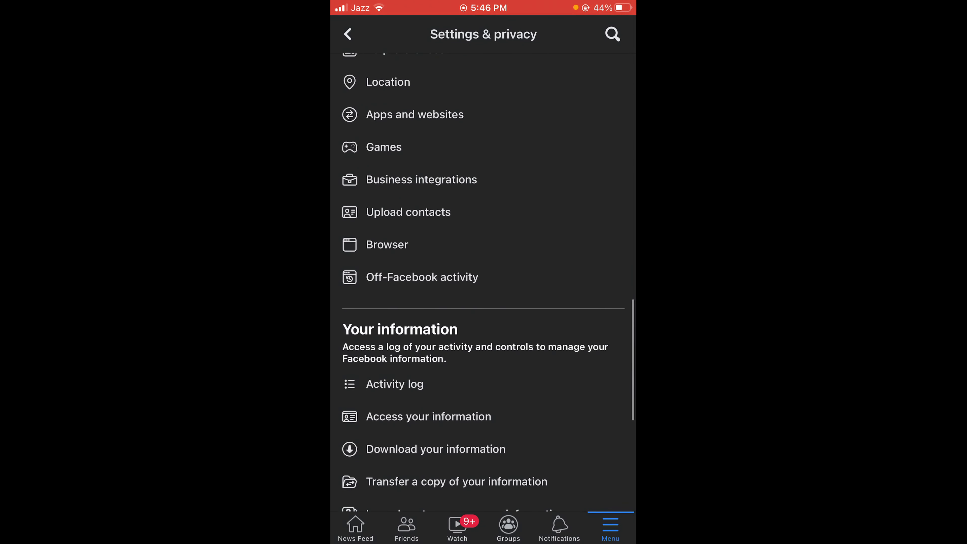
pyautogui.scroll(-3)
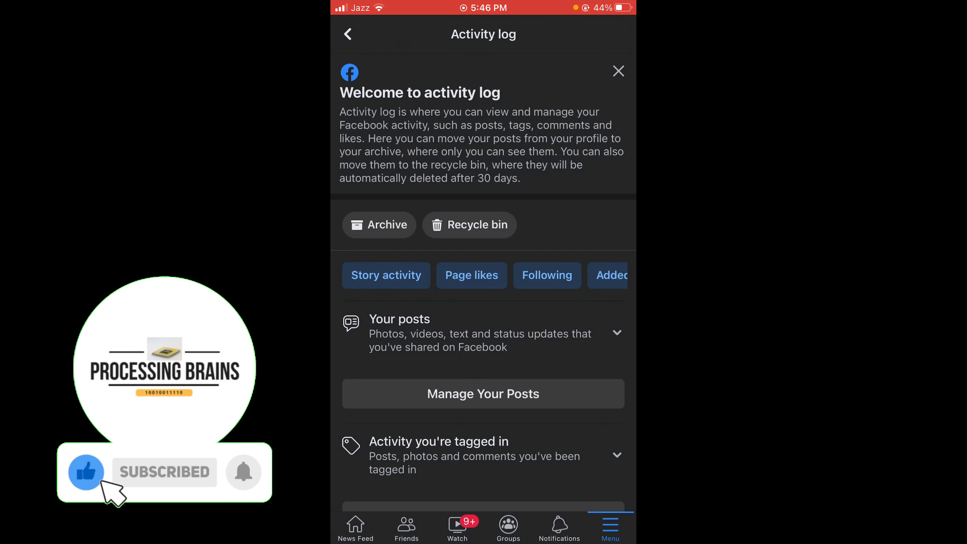
# - Expand the Connections category so Sent friend requests is listed
pyautogui.scroll(-3)
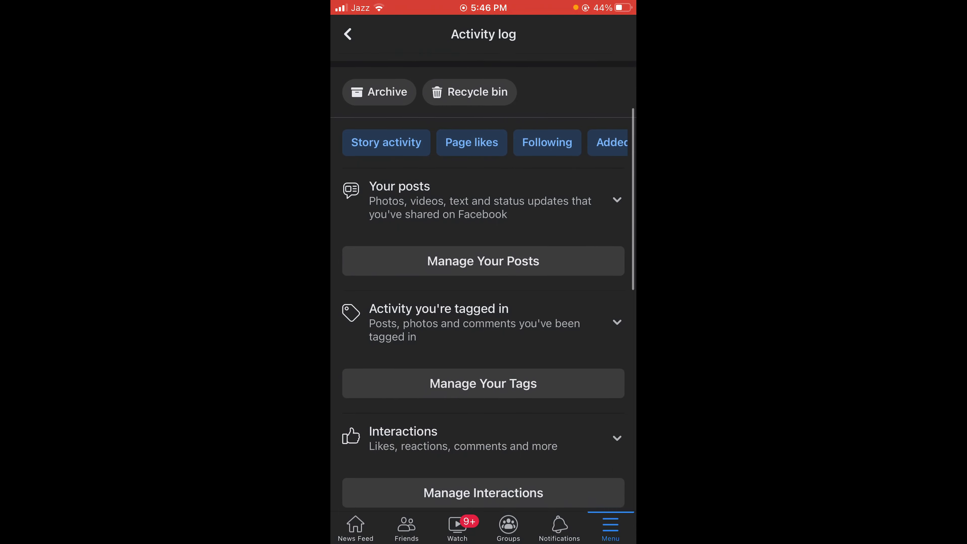
pyautogui.scroll(-3)
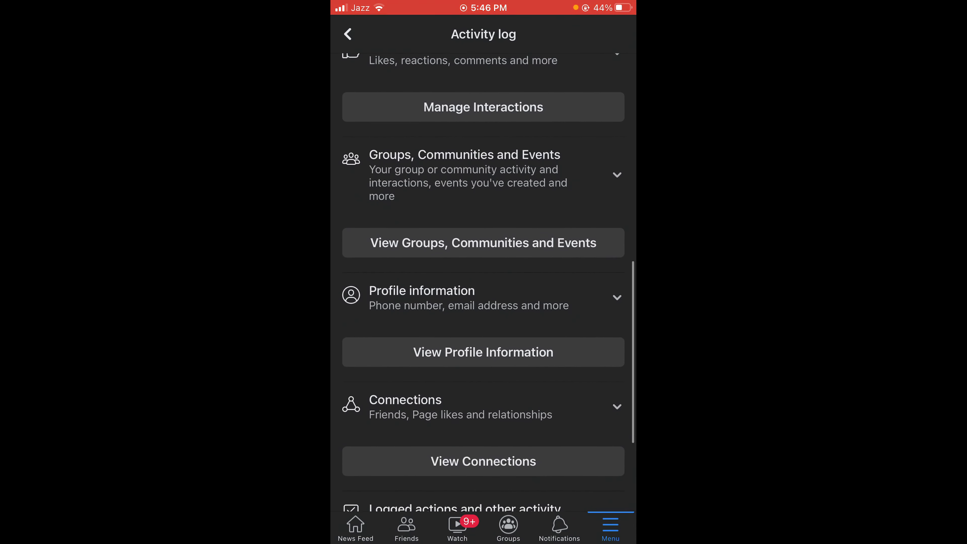
pyautogui.click(482, 401)
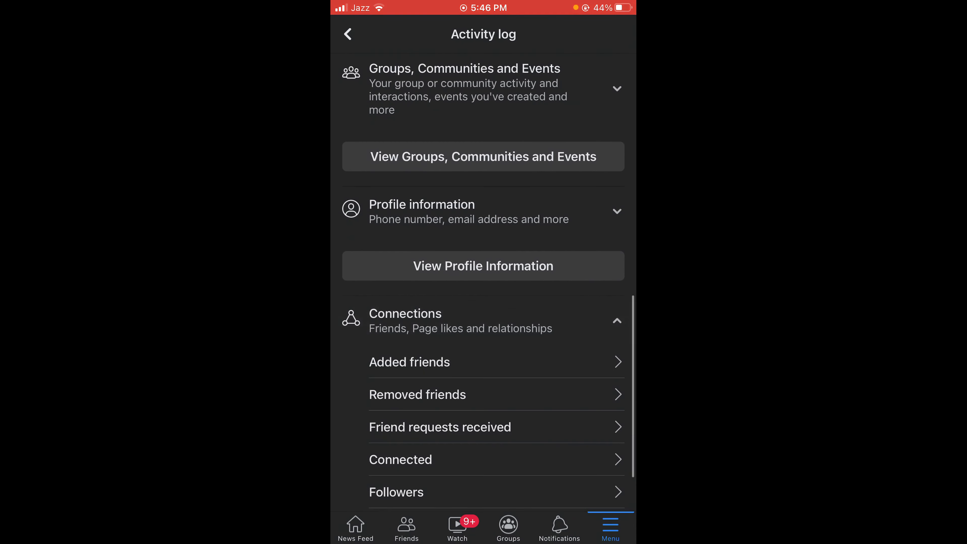
pyautogui.scroll(-3)
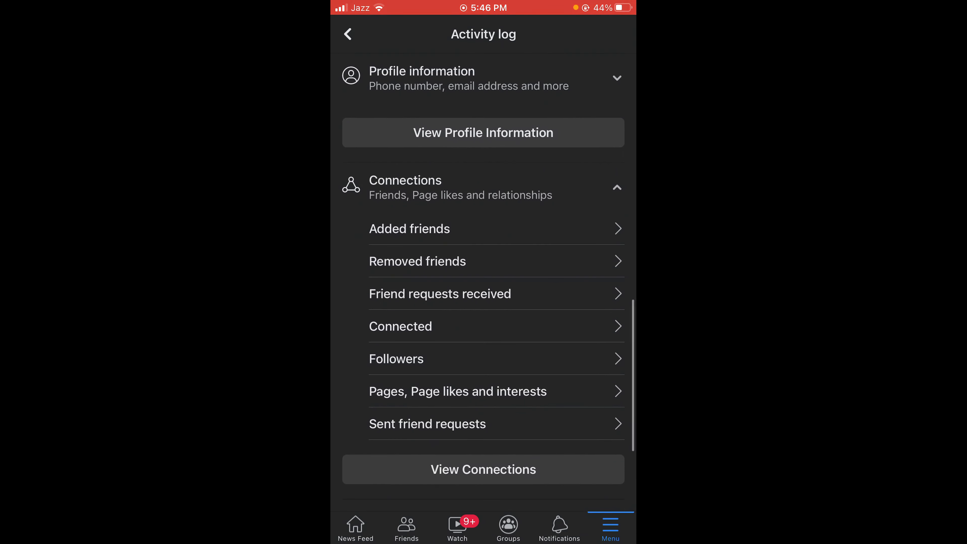